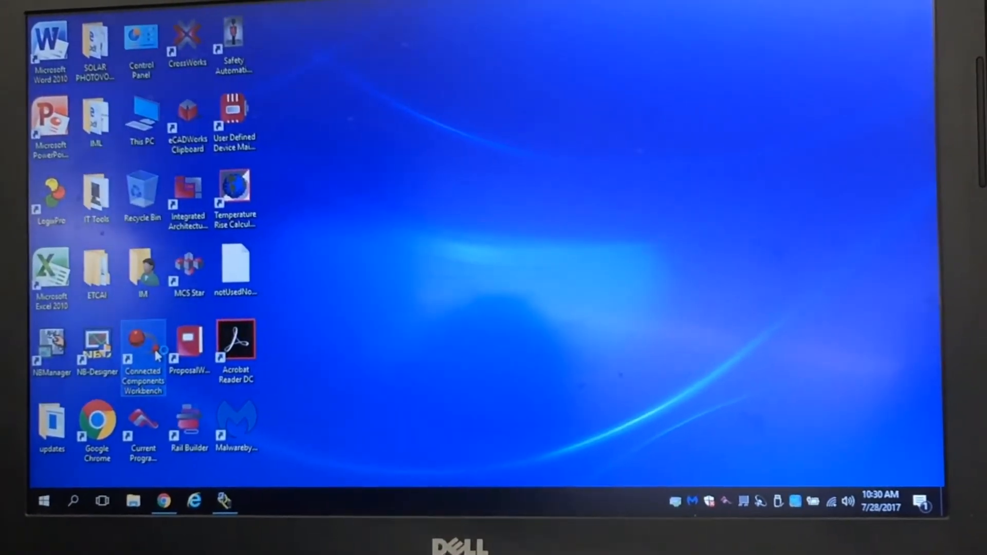
Launch Connected Components Workbench from its desktop shortcut
double_click(143, 346)
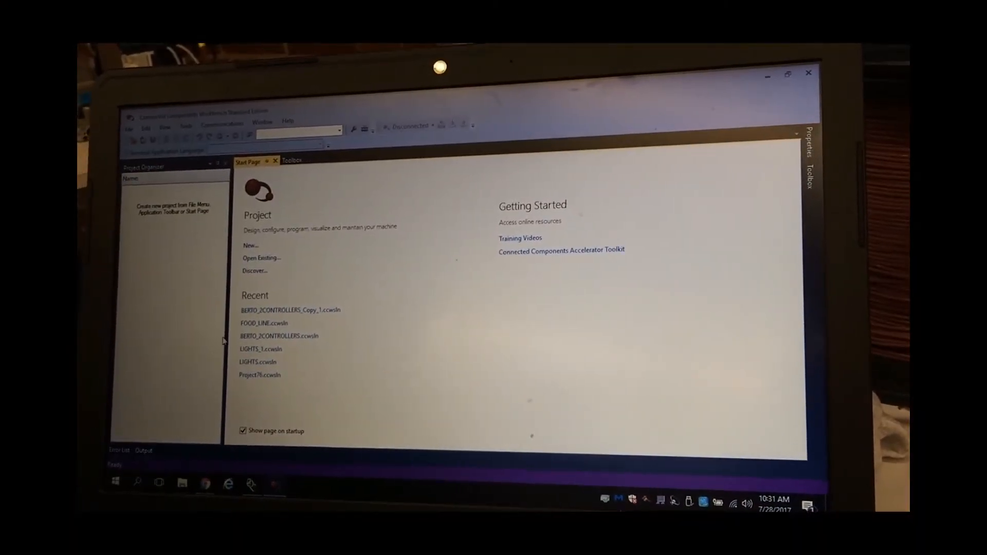
Start a new project named BERTO_PLC1 located in the PLC2080_STATION1 folder
left_click(251, 246)
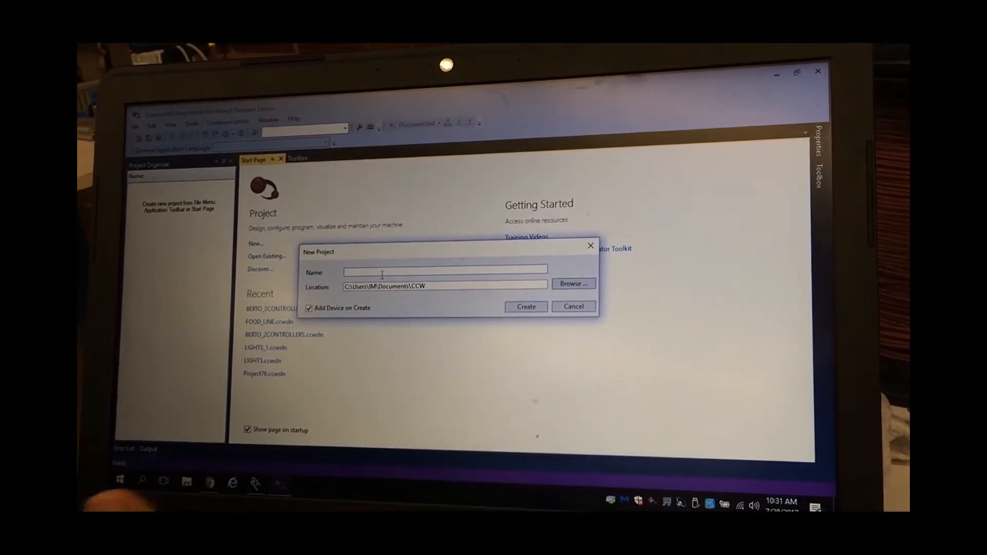
type("BERTO_PLC1")
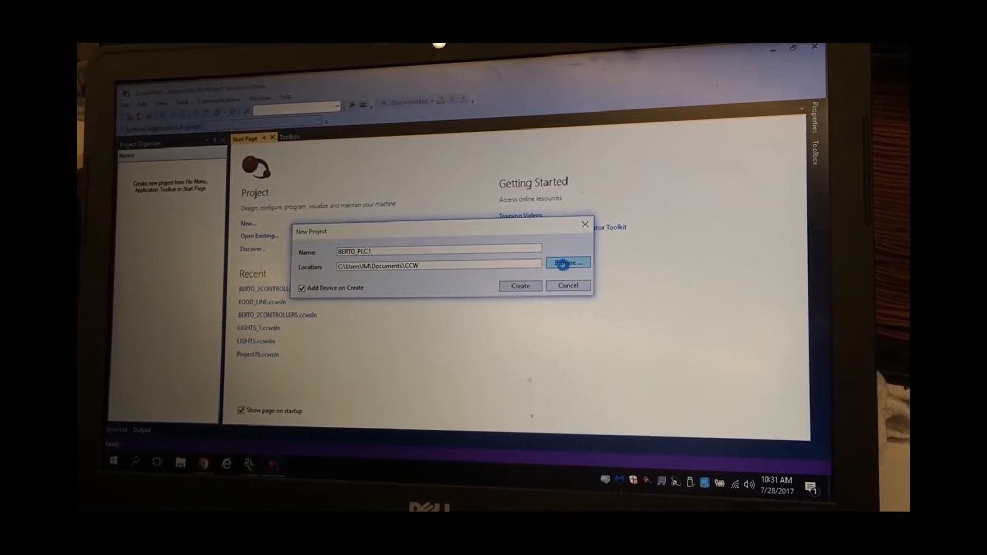
left_click(569, 262)
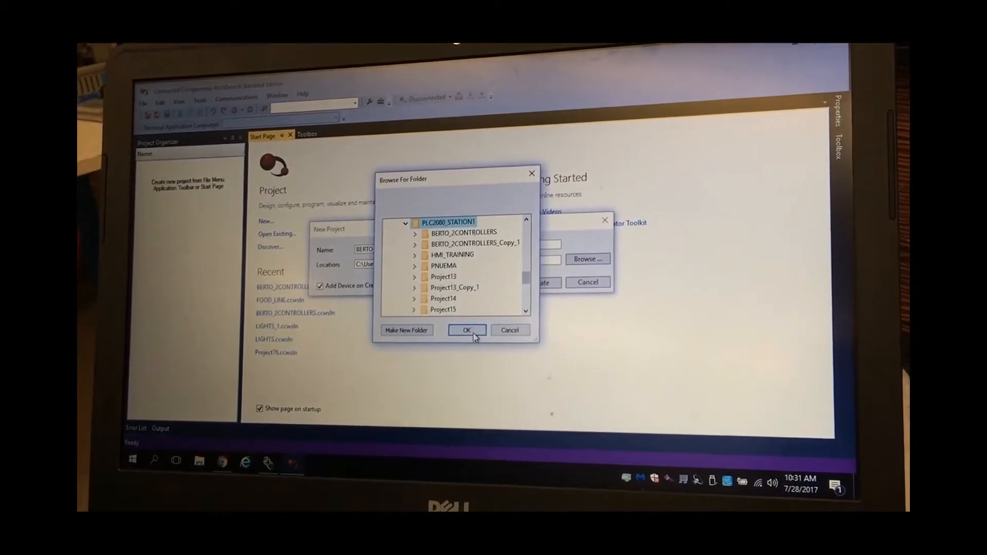
left_click(466, 330)
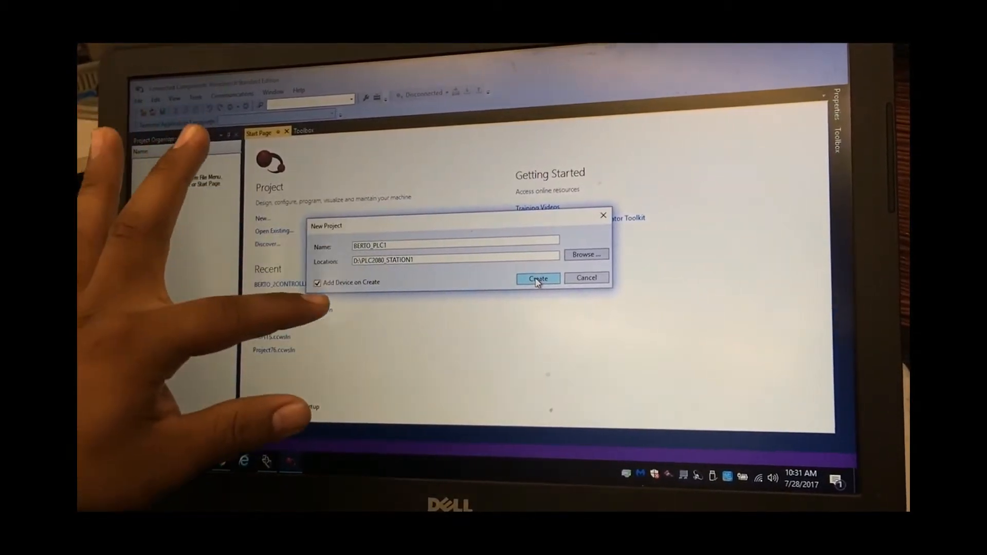
left_click(537, 277)
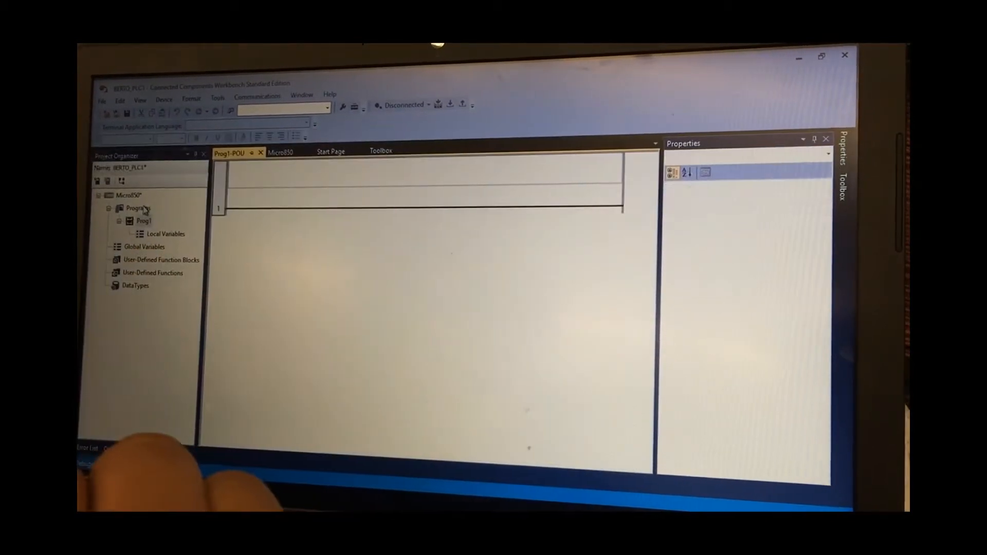
Select Prog1 and show the Toolbox of ladder elements via the View menu
left_click(143, 220)
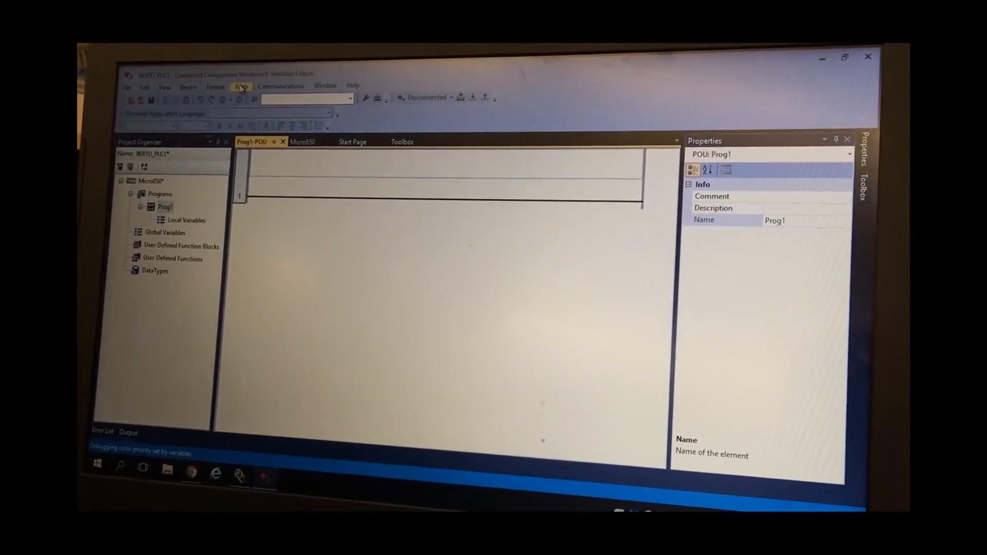
left_click(165, 87)
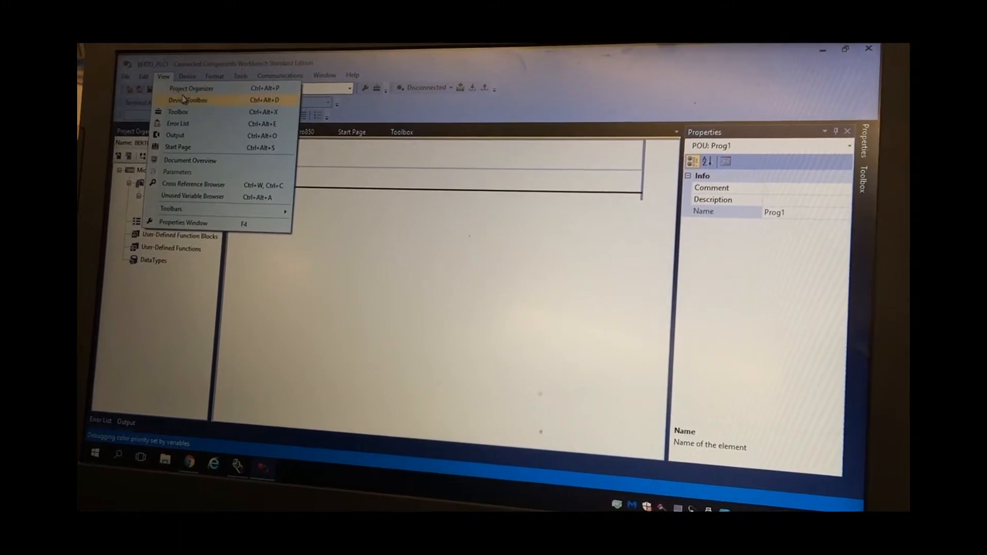
left_click(179, 111)
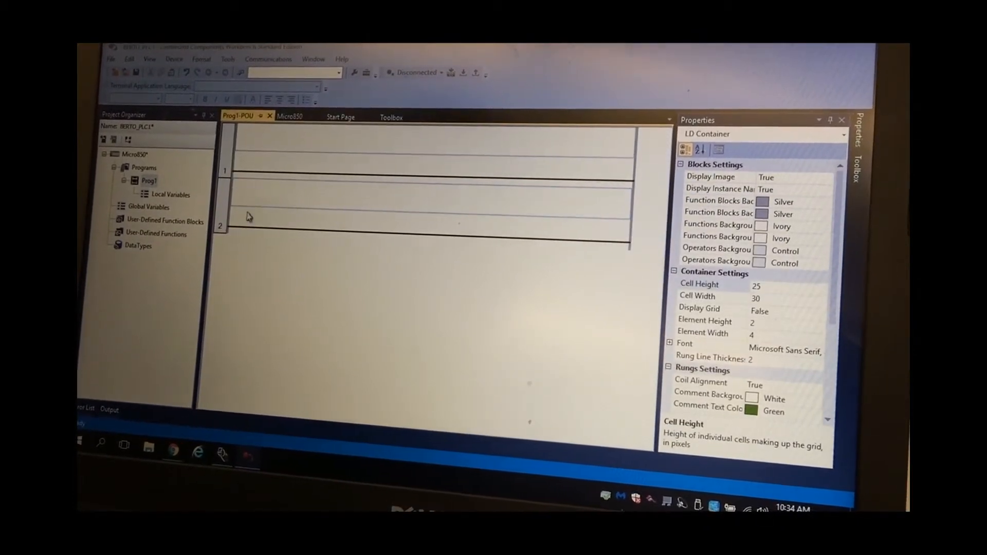
Focus the Prog1 ladder editor and switch to the Toolbox of ladder elements
left_click(391, 116)
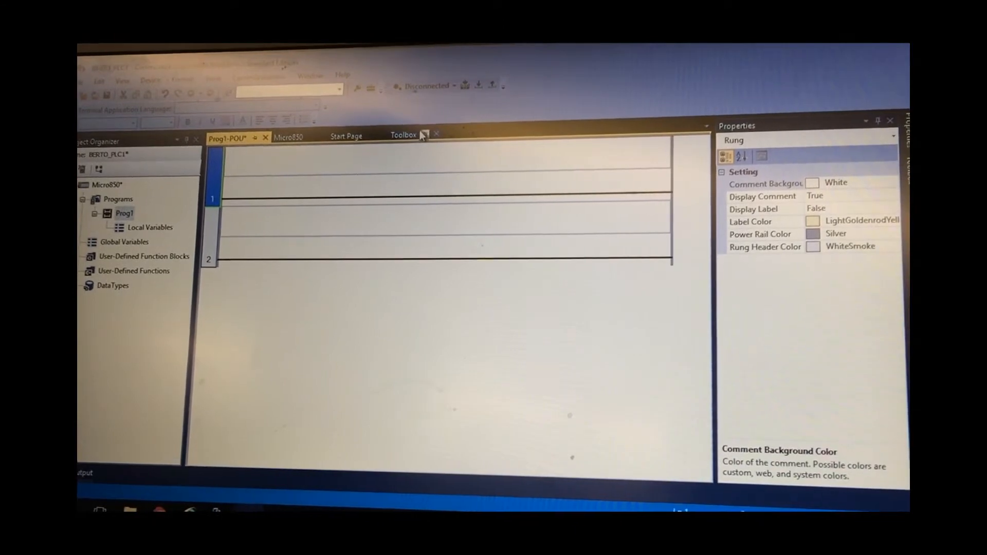
left_click(410, 134)
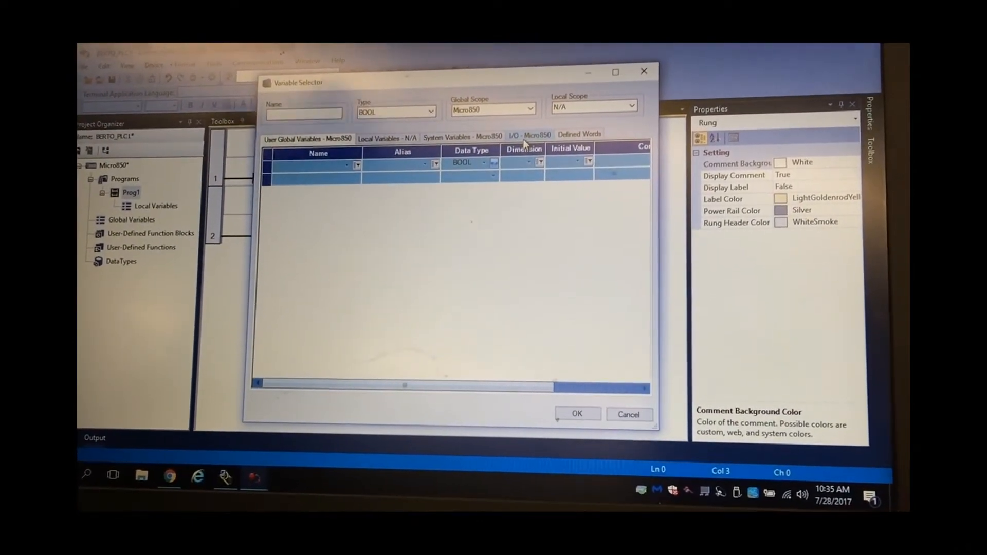
Assign embedded input _IO_EM_DI_01 from the I/O - Micro850 list to the rung 1 contact
left_click(529, 134)
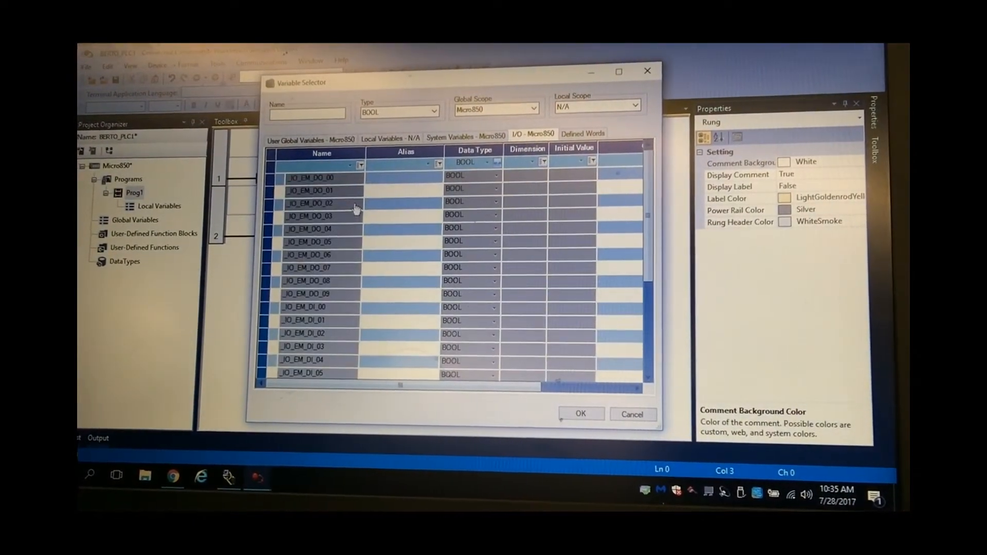
scroll("down", 3)
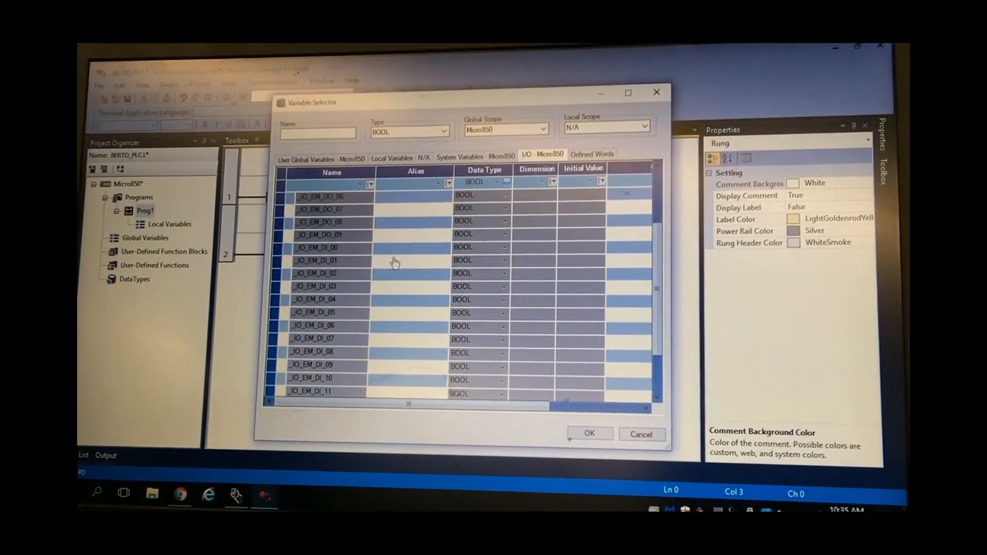
left_click(327, 261)
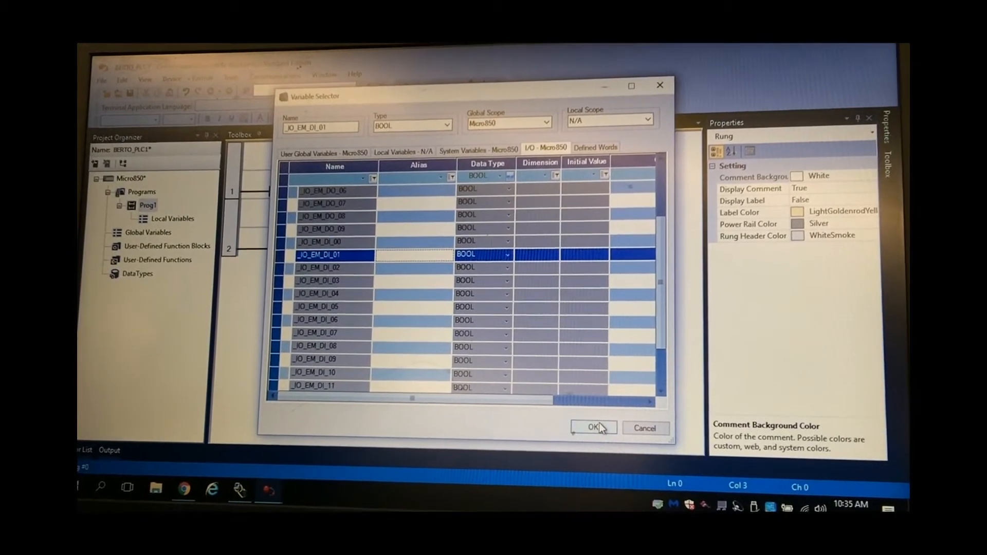
left_click(593, 428)
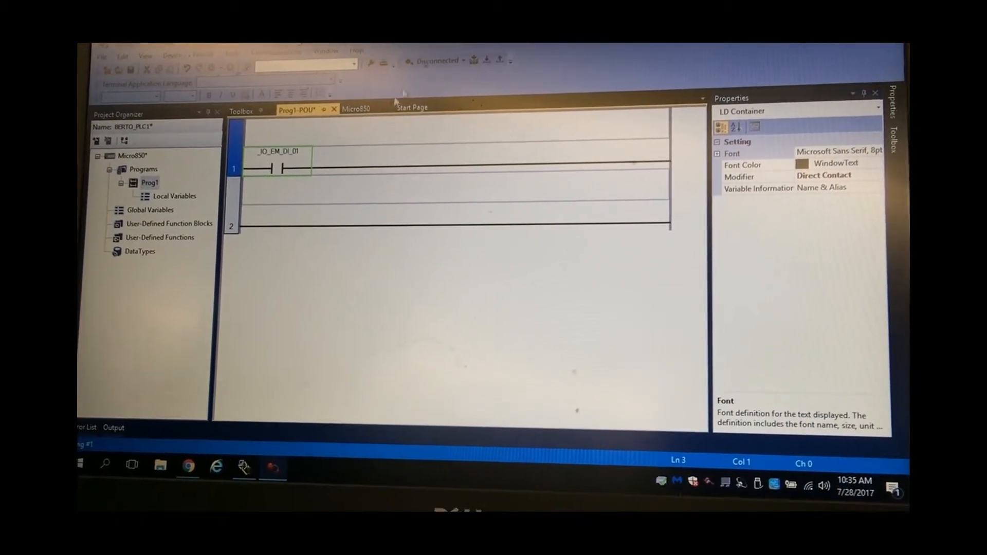
Add a direct coil to rung 1 assigned to output _IO_EM_DO_00
left_click(413, 107)
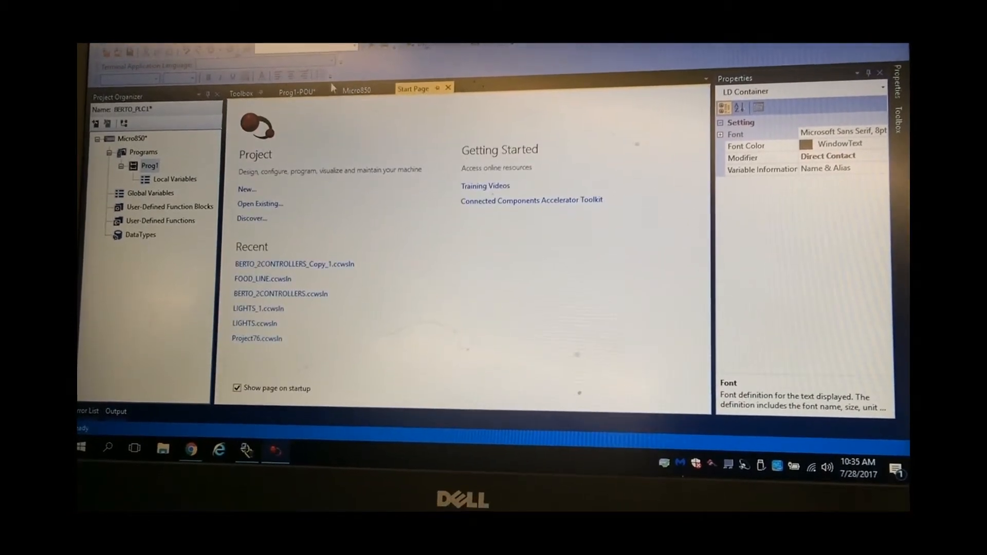
left_click(240, 92)
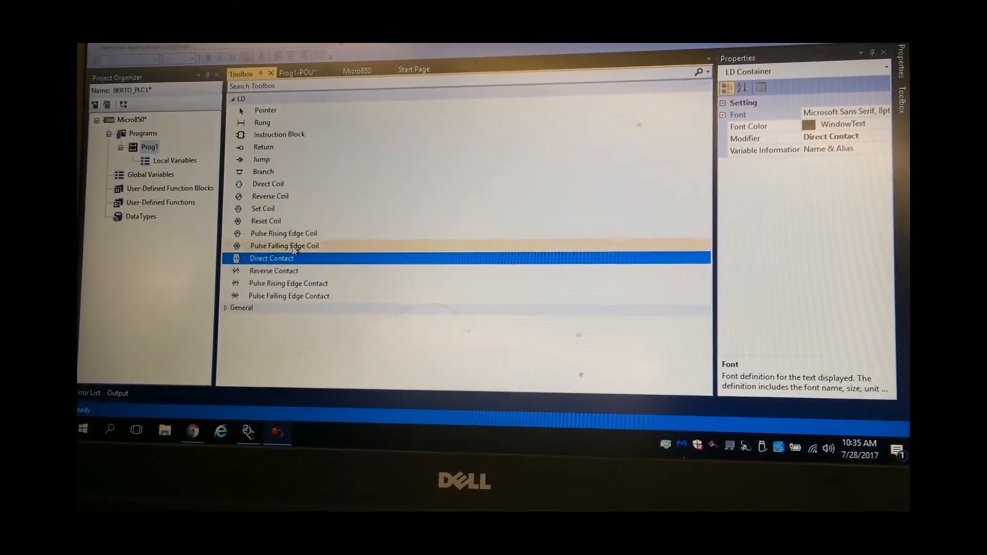
left_click(268, 186)
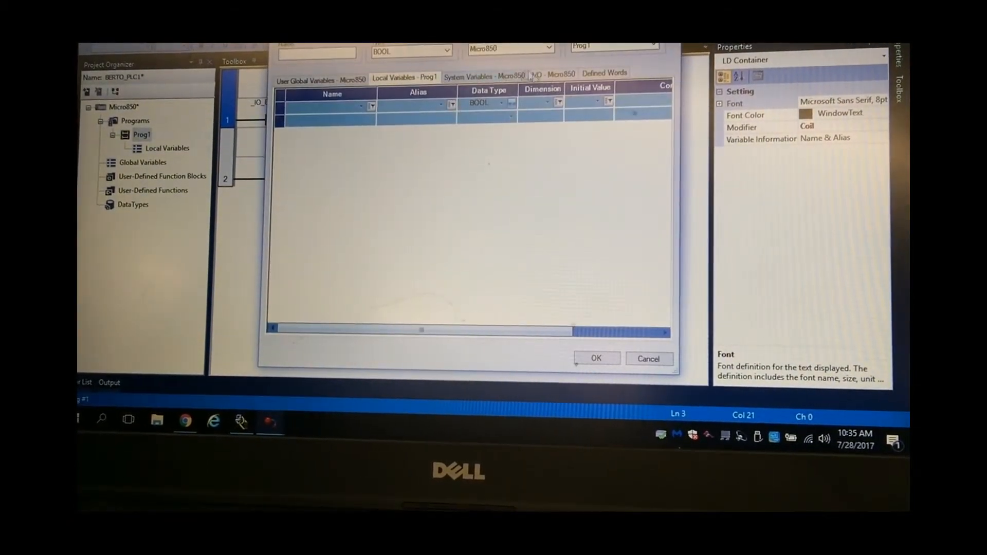
left_click(554, 73)
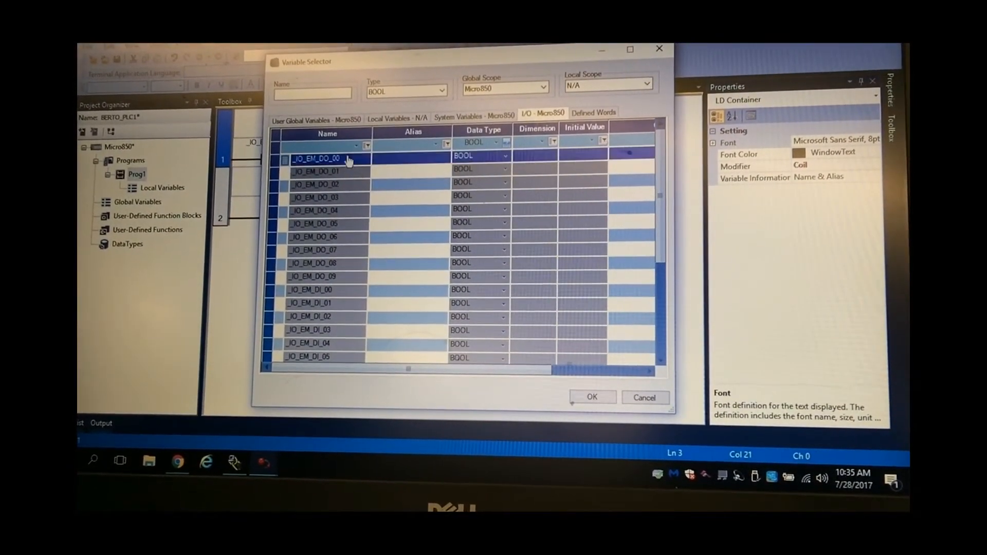
left_click(592, 397)
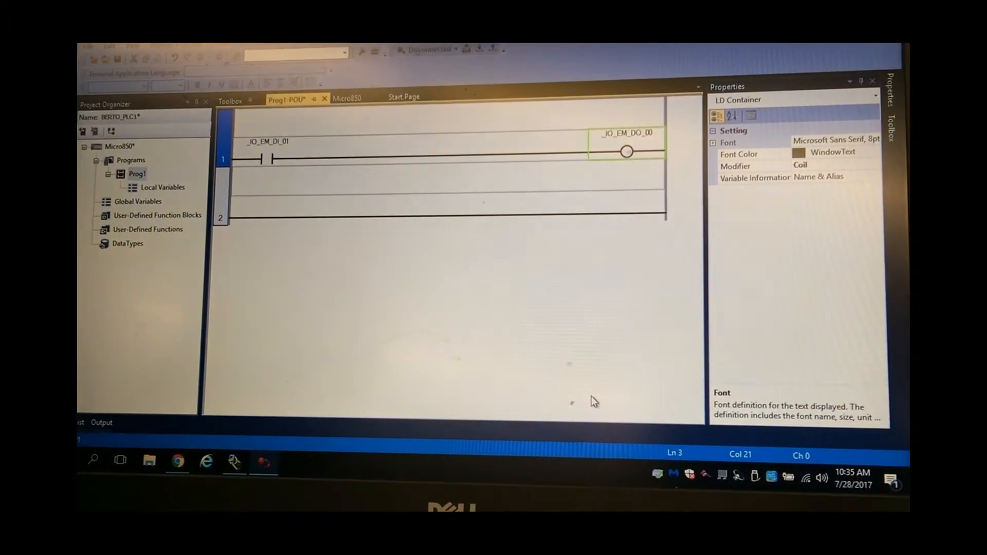
left_click(221, 214)
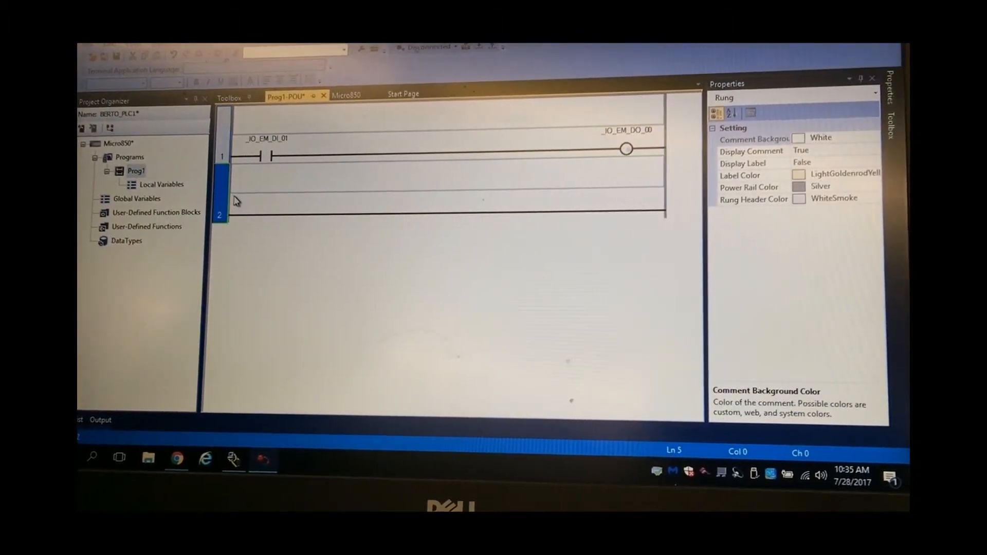
Bring up the Micro850 controller's device overview page
right_click(238, 202)
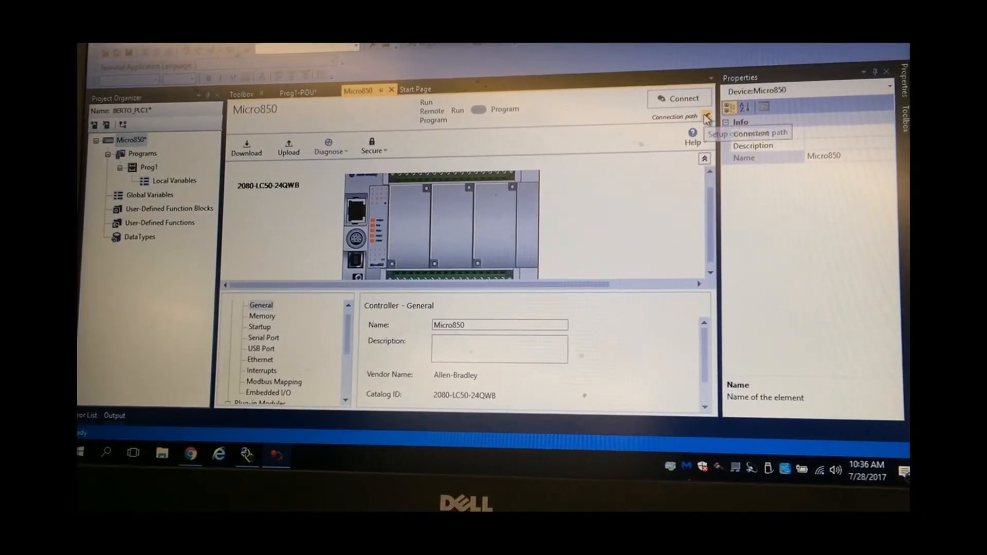
Browse the network and set the connection path to the Micro850 at 169.254.24.166
left_click(707, 117)
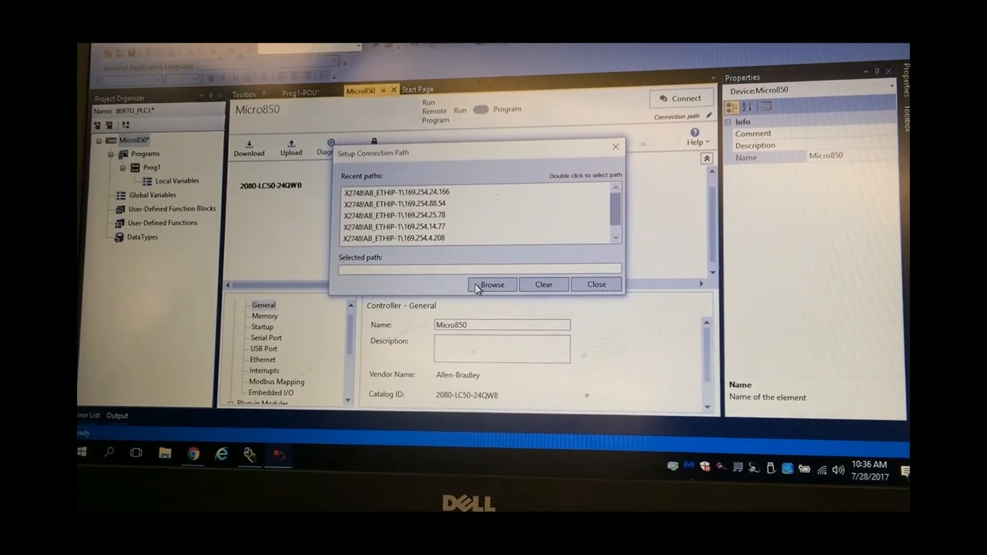
left_click(494, 285)
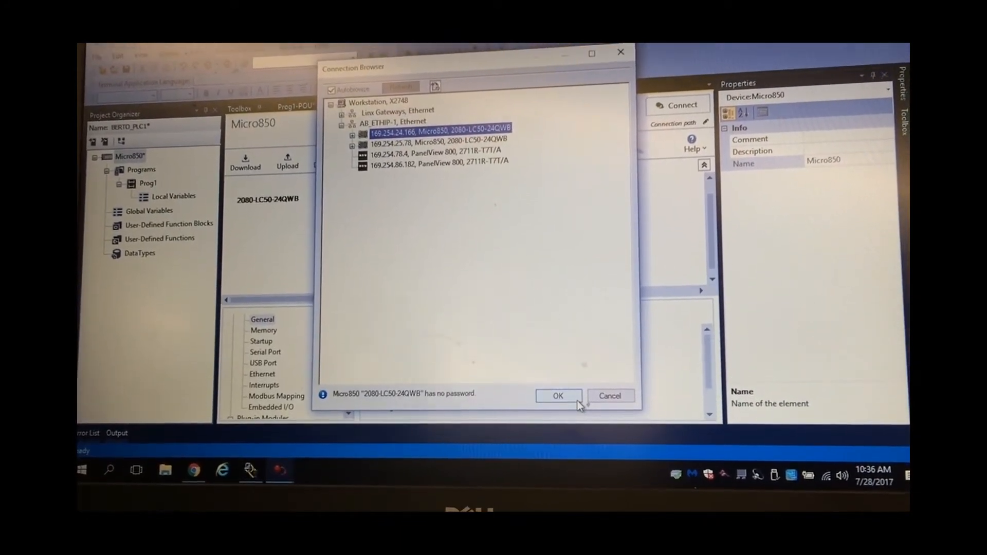
left_click(559, 395)
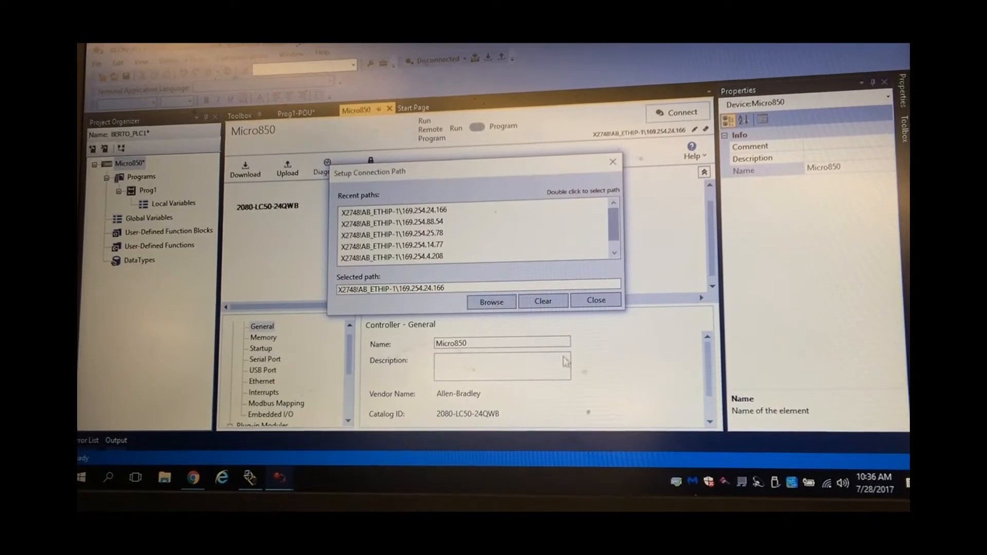
Close the Setup Connection Path dialog before building the project
left_click(596, 300)
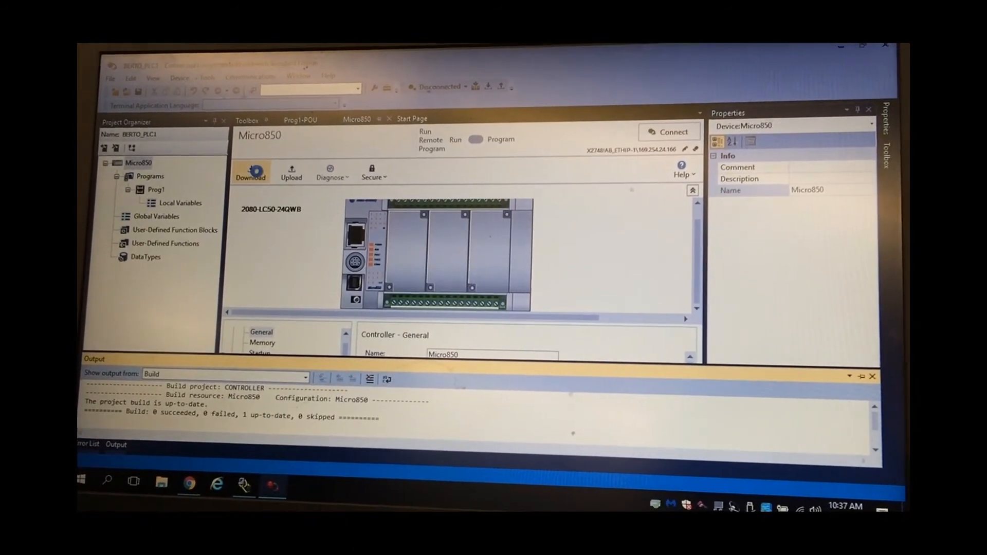
Download the project to the Micro850, overwriting it, and switch the controller to Remote Run
left_click(251, 172)
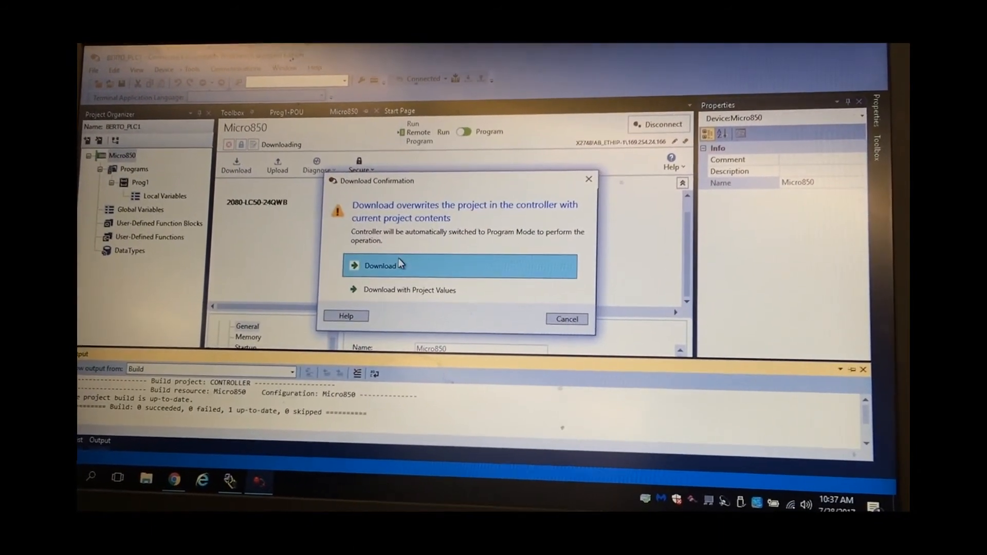
left_click(379, 265)
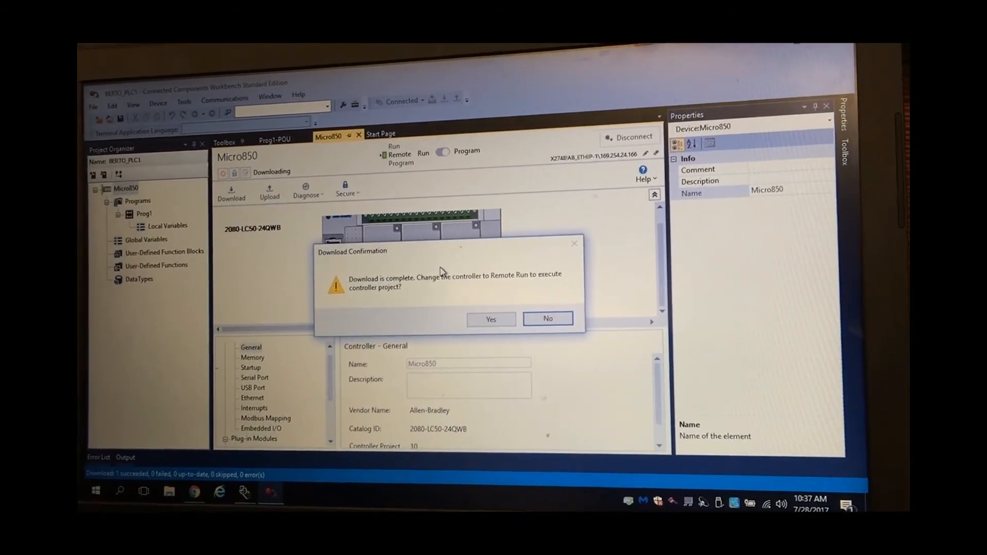
left_click(547, 319)
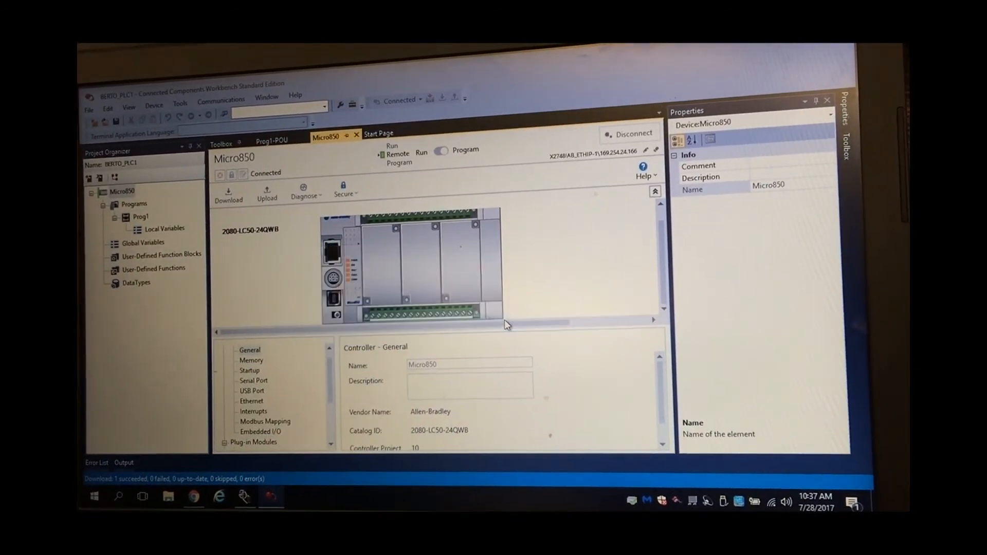